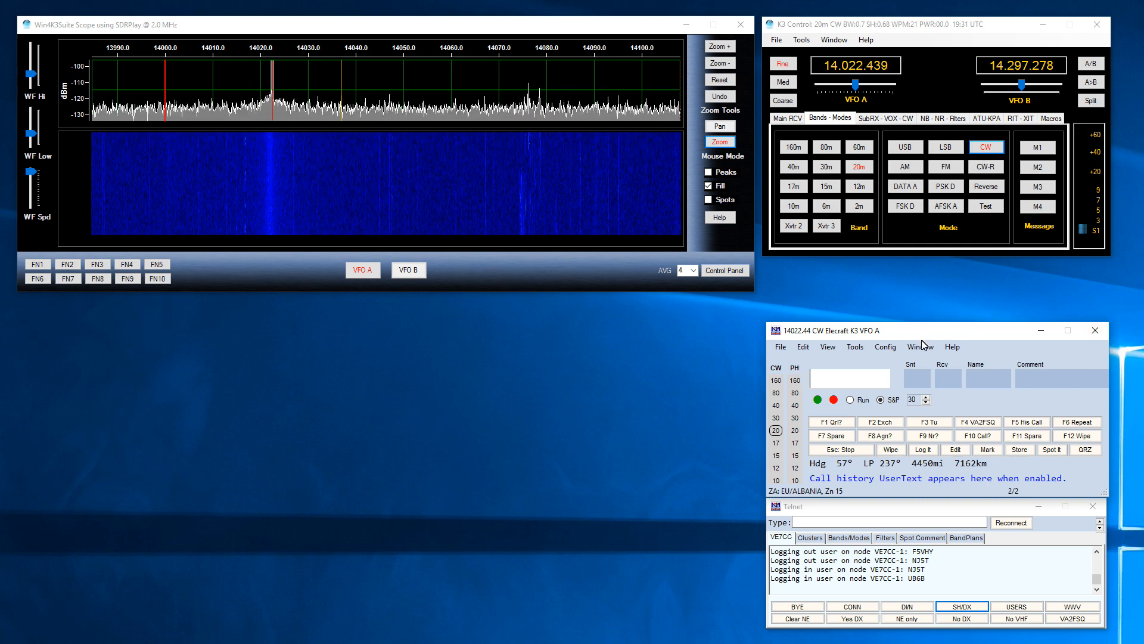
# Step: Show the Spectrum Monitor window fed by Win4K3Suite via Window > Spectrum Display
pyautogui.click(919, 346)
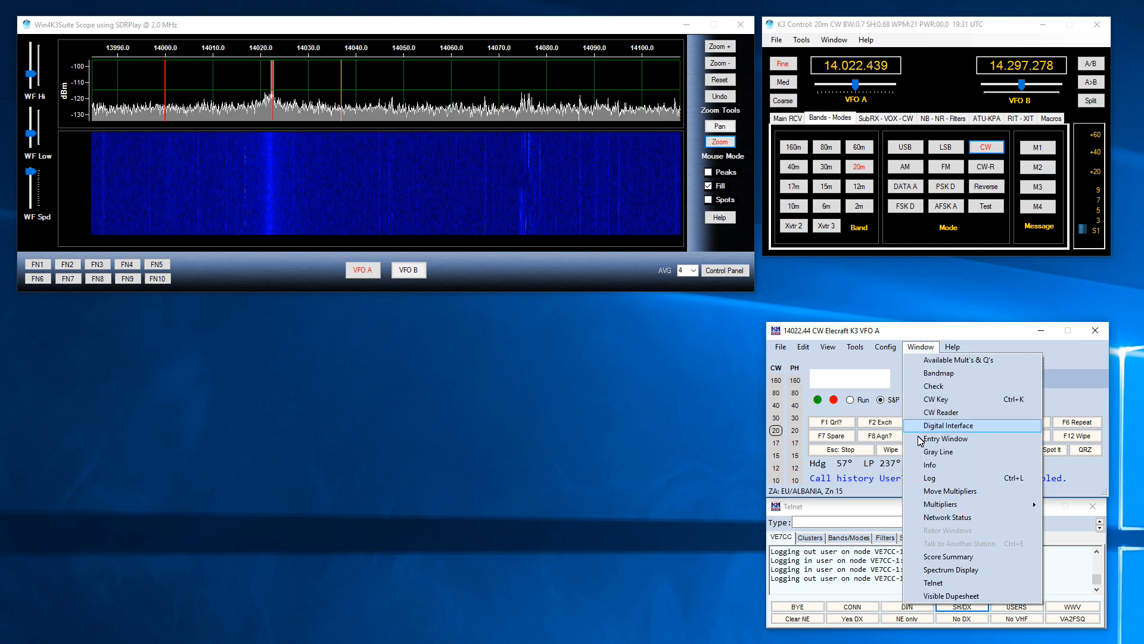
pyautogui.moveTo(950, 569)
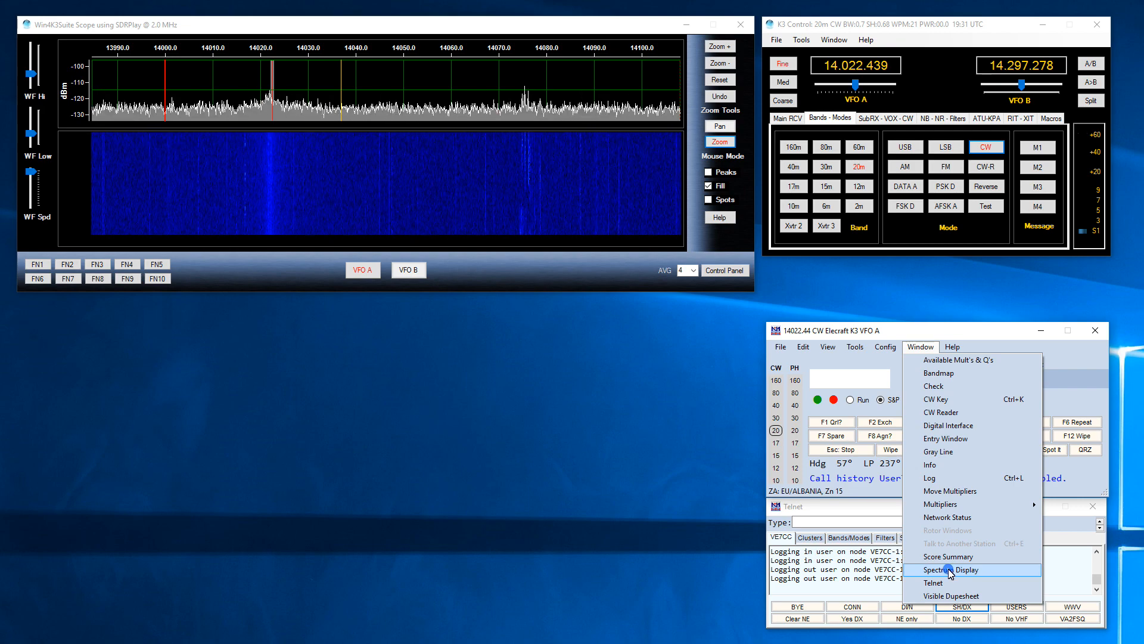
pyautogui.click(948, 570)
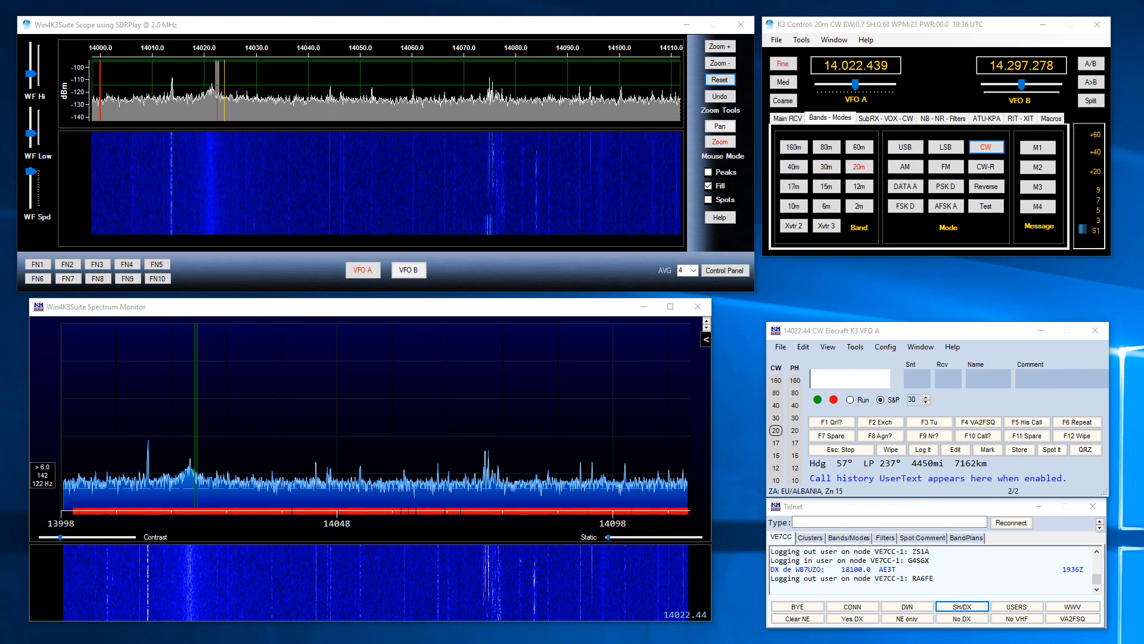
pyautogui.moveTo(544, 298)
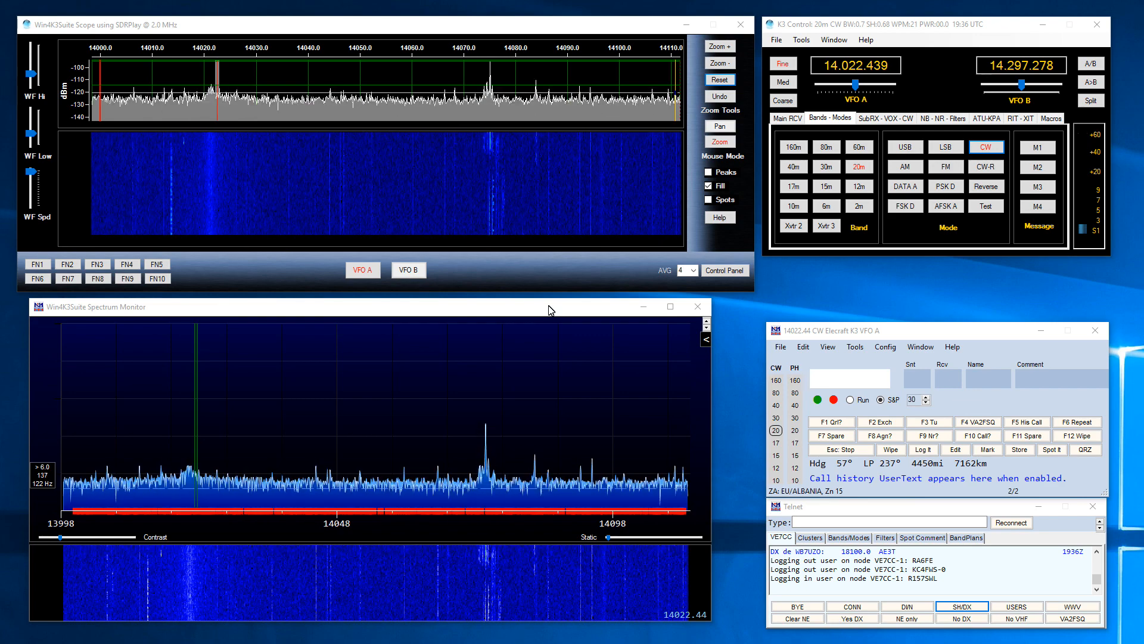
pyautogui.moveTo(623, 140)
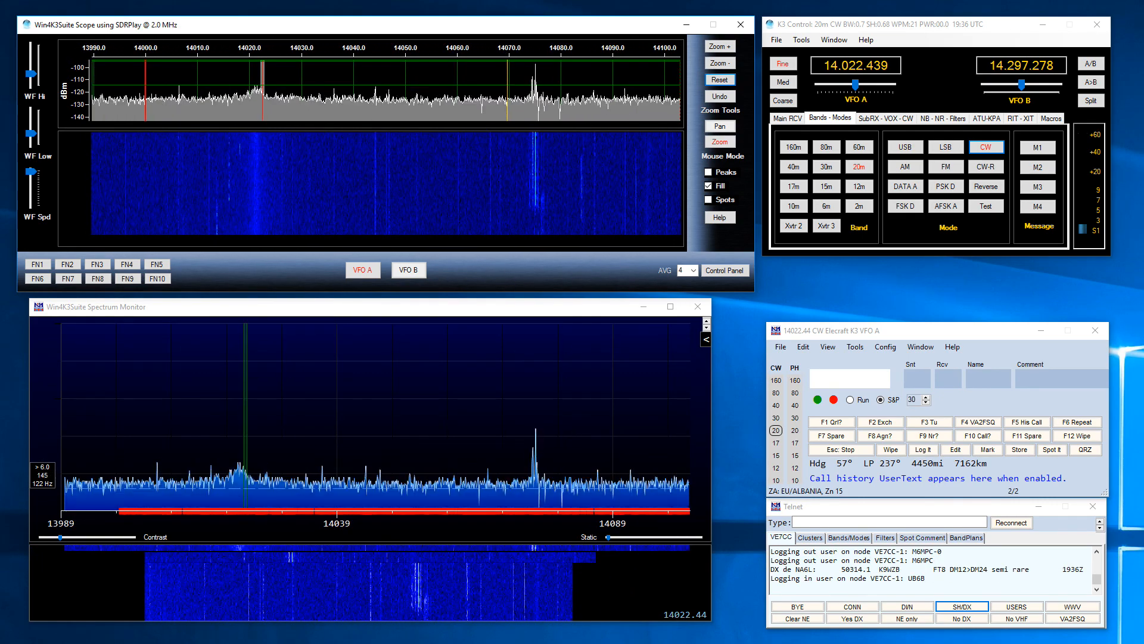
# Step: Enable Non-Dupes under Show These Spots at Top so spotted callsigns label the spectrum
pyautogui.click(719, 80)
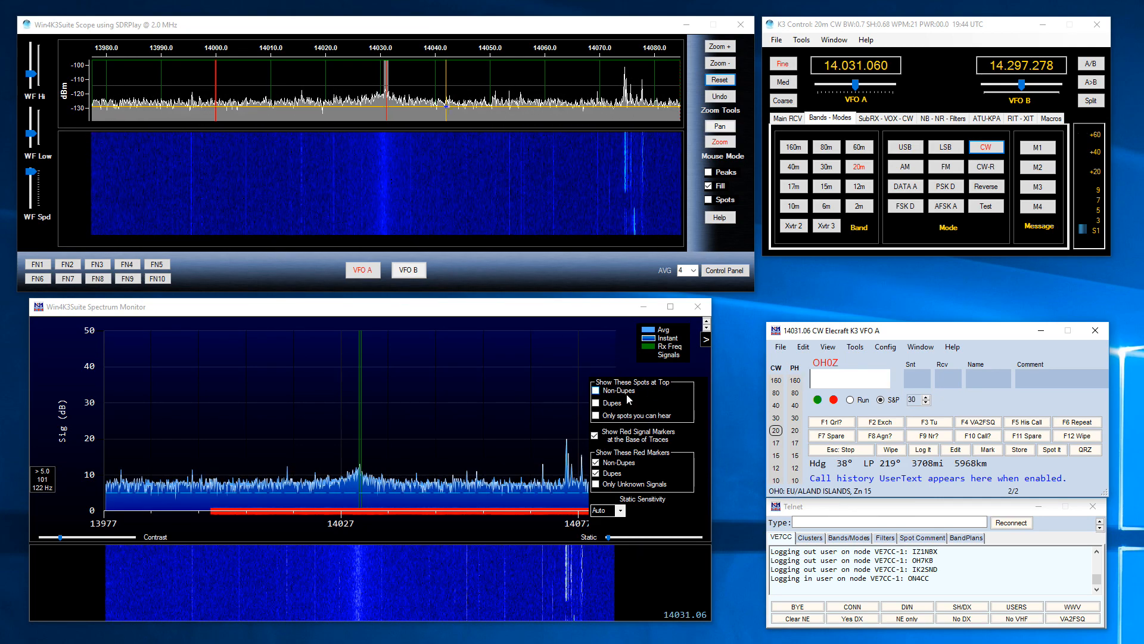
pyautogui.moveTo(596, 390)
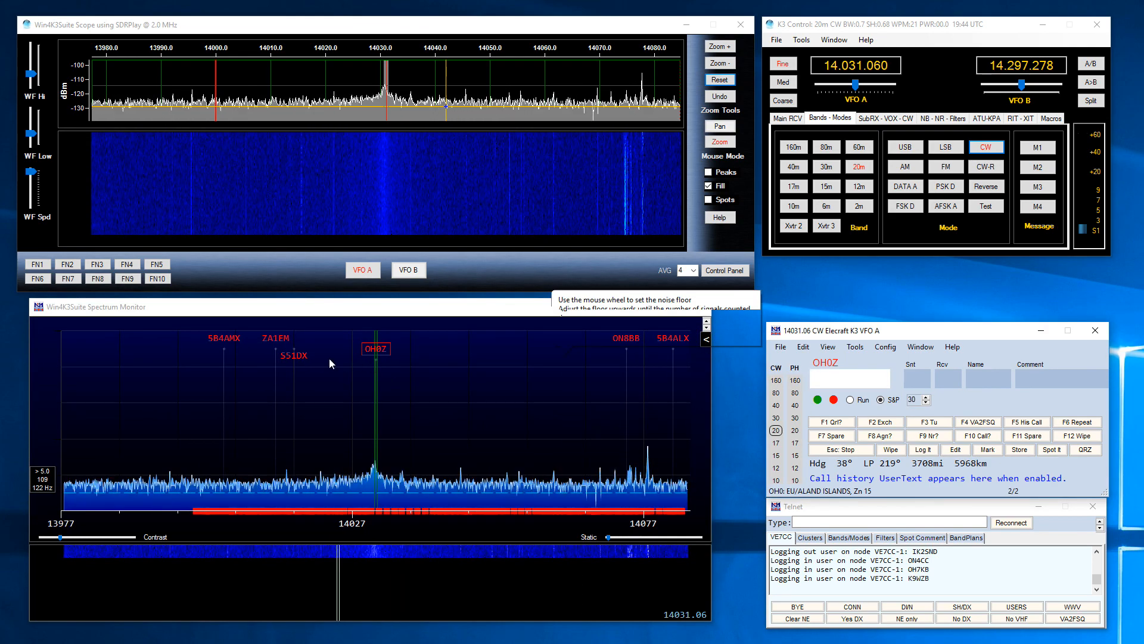
pyautogui.moveTo(576, 40)
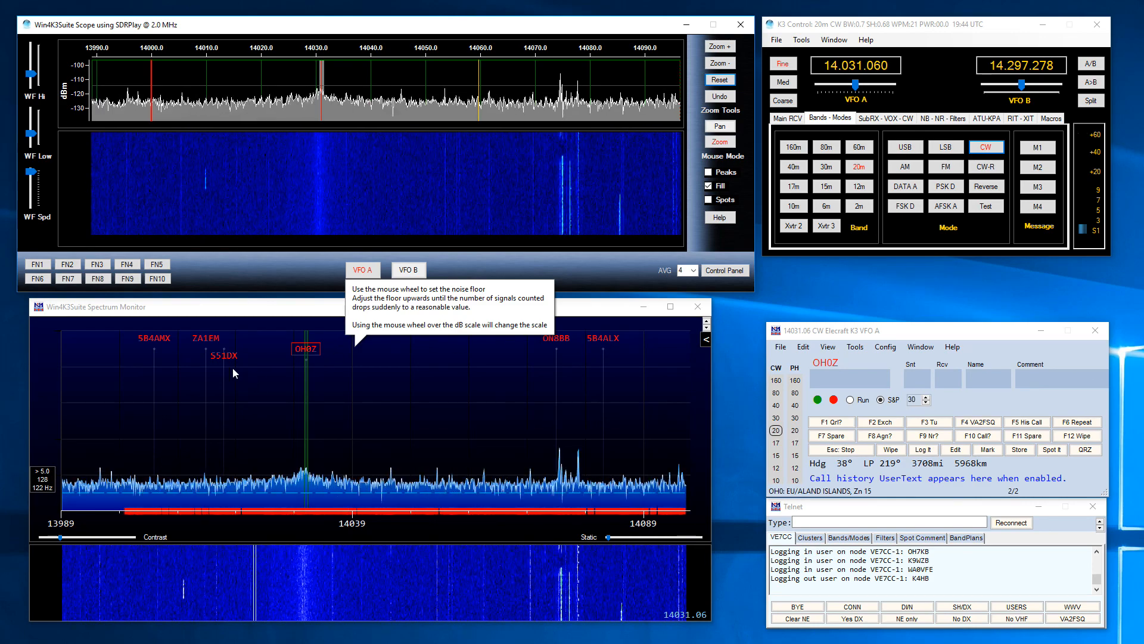
pyautogui.click(374, 357)
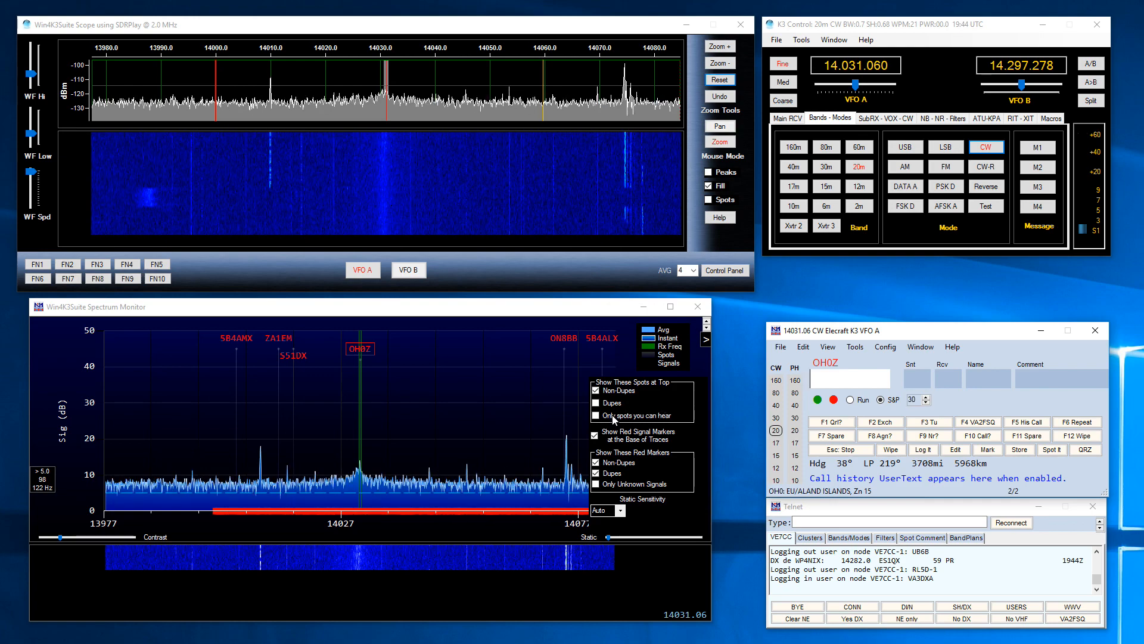
pyautogui.click(596, 415)
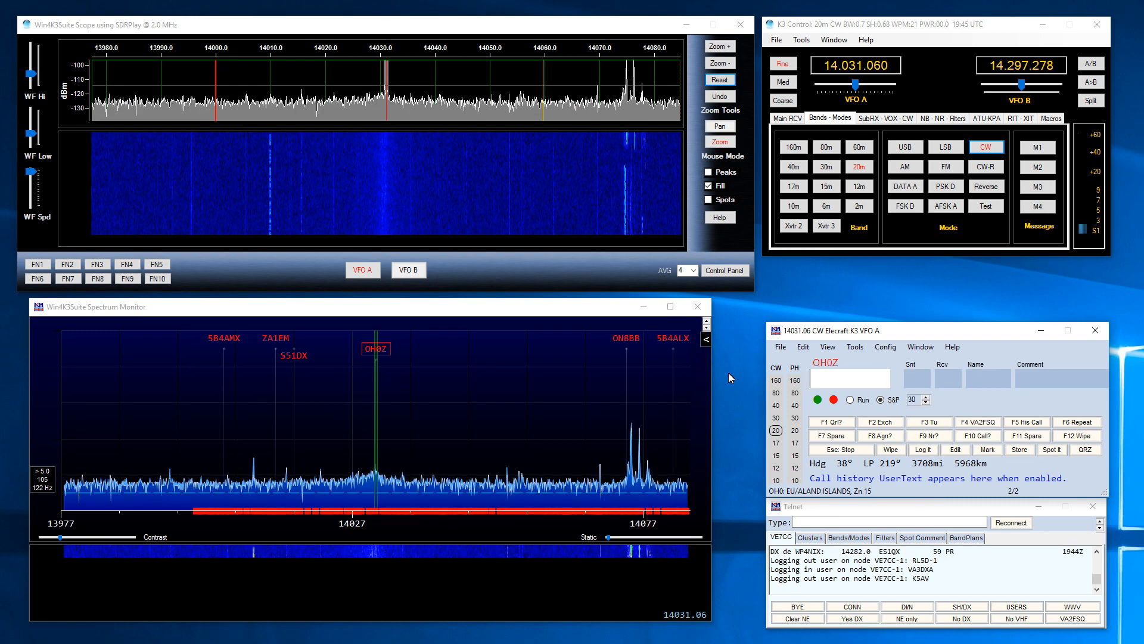
pyautogui.moveTo(488, 395)
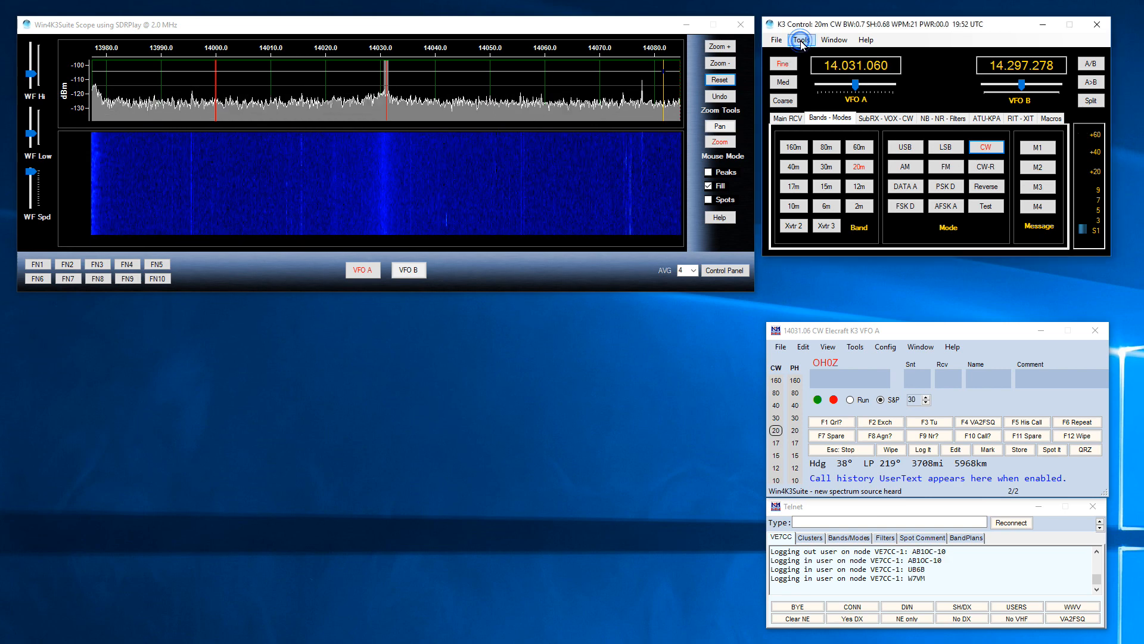
# Step: Bring up Win4K3Suite's Settings from the Tools menu to reach the Hardware page
pyautogui.click(801, 40)
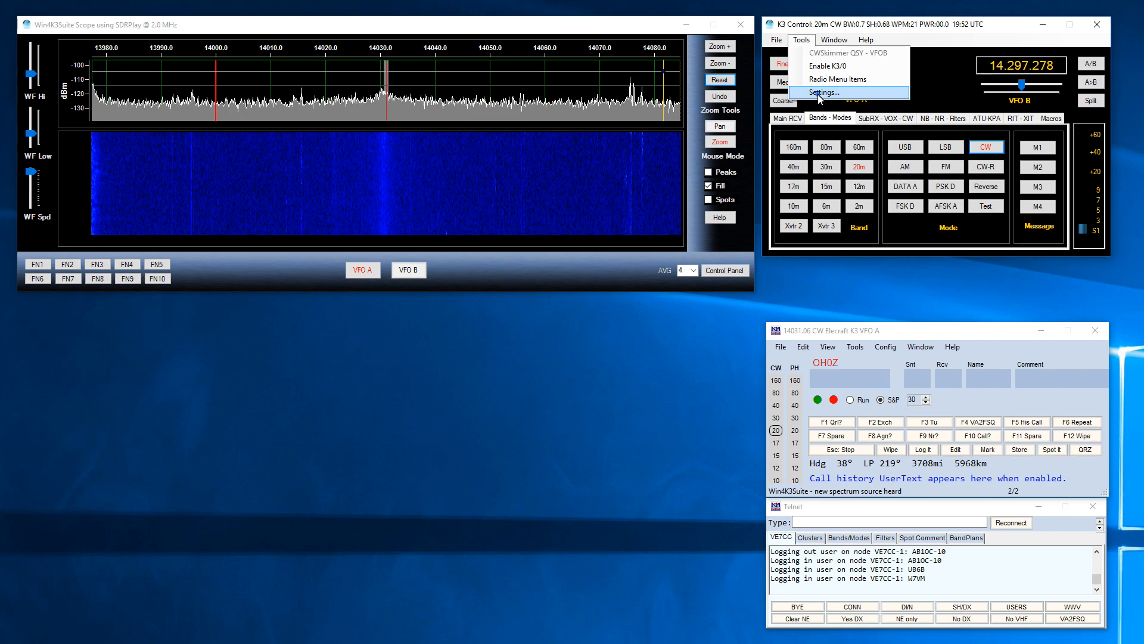
pyautogui.click(824, 92)
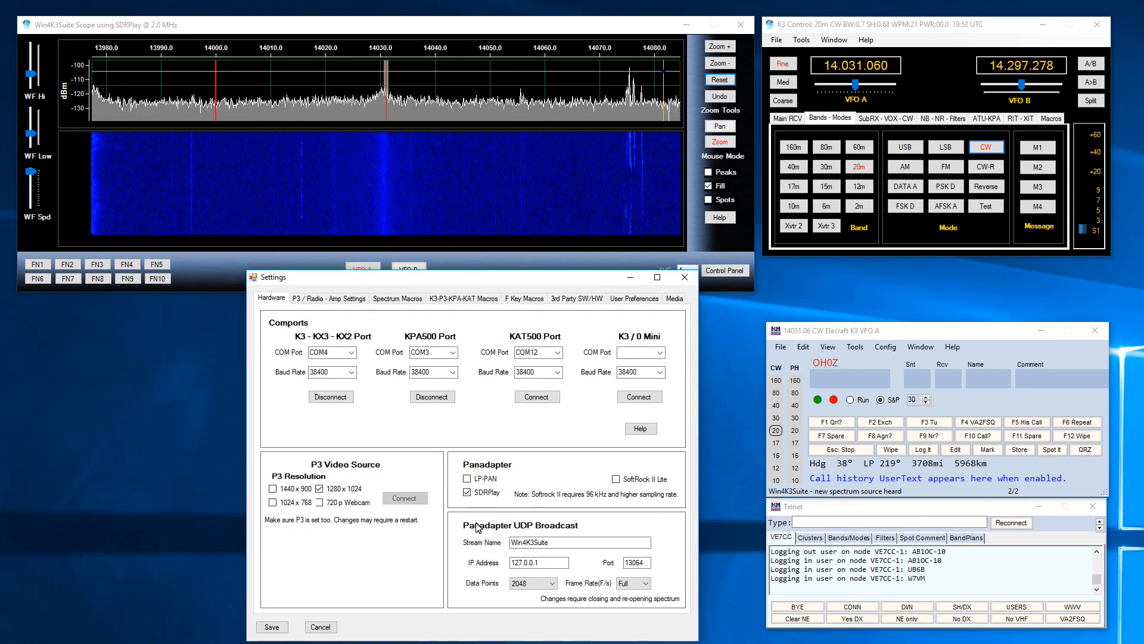
pyautogui.moveTo(591, 533)
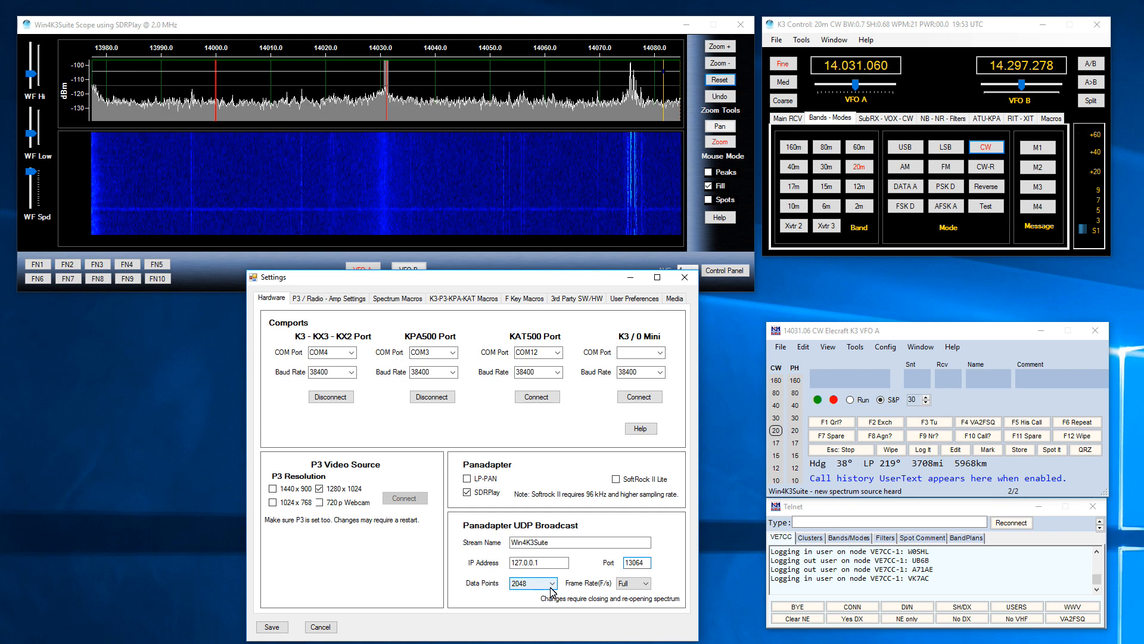
# Step: Save the panadapter UDP broadcast with 2048 data points and Full frame rate
pyautogui.click(552, 583)
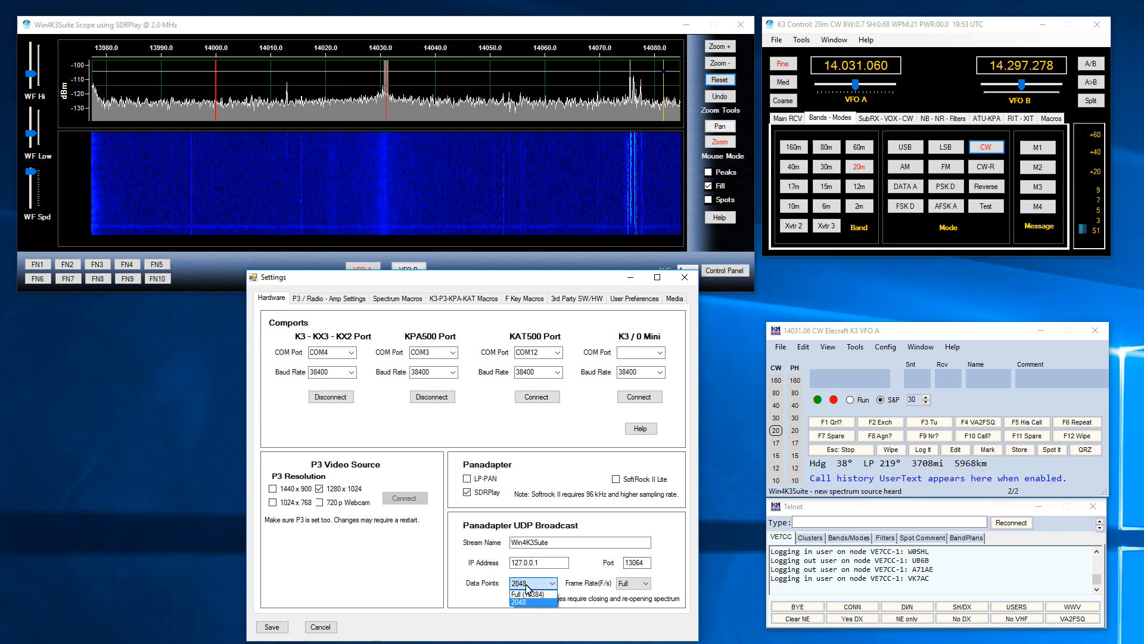
pyautogui.click(526, 593)
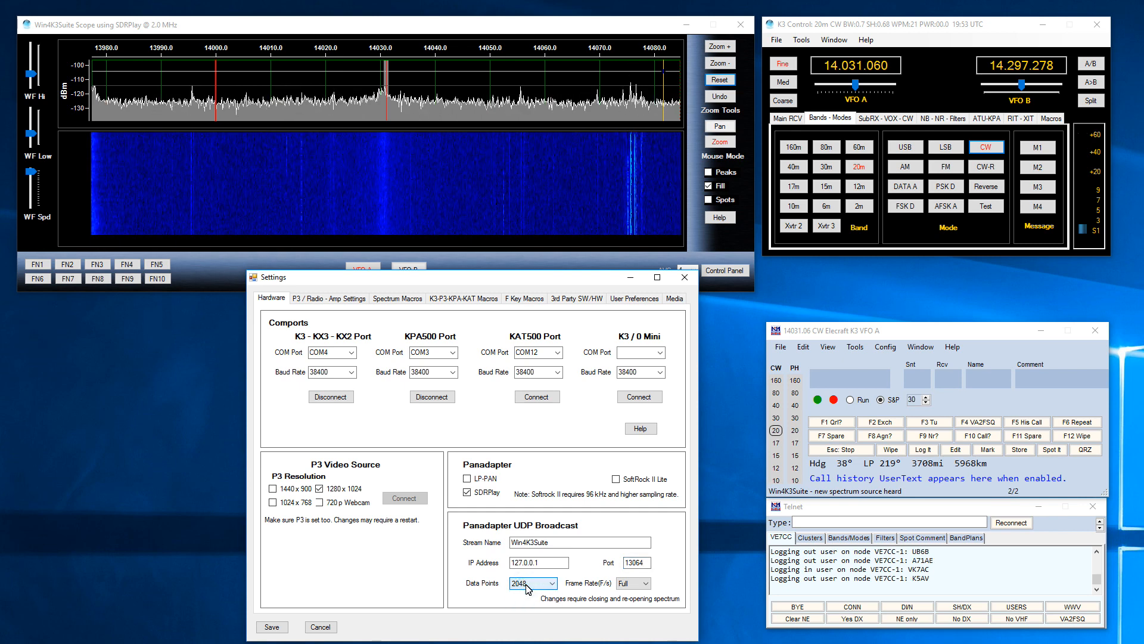
pyautogui.click(552, 583)
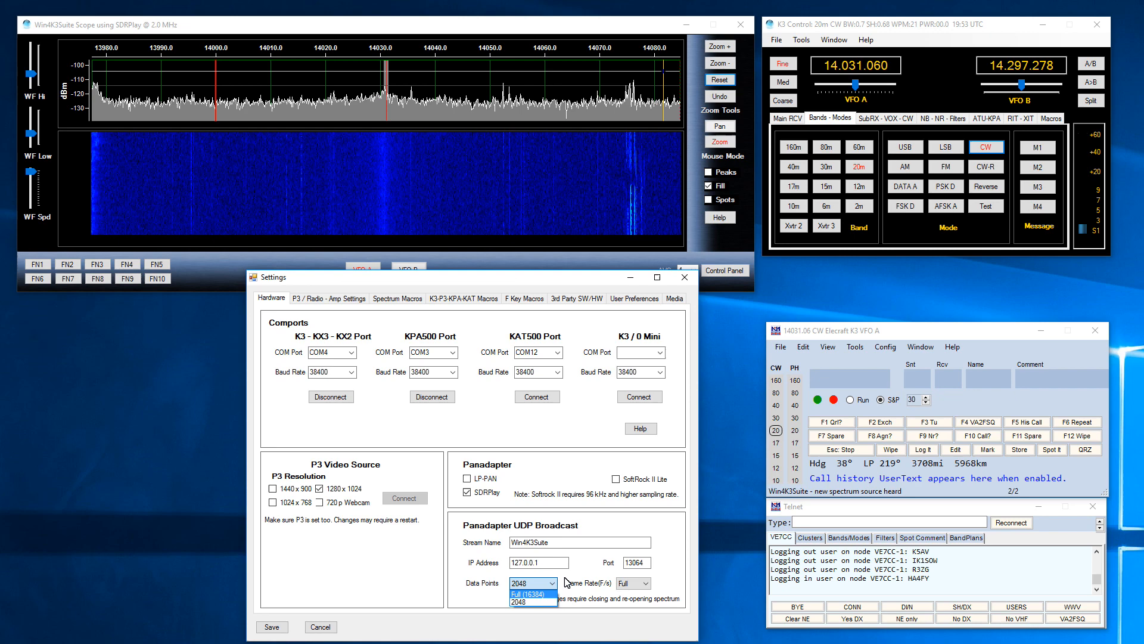
pyautogui.click(530, 592)
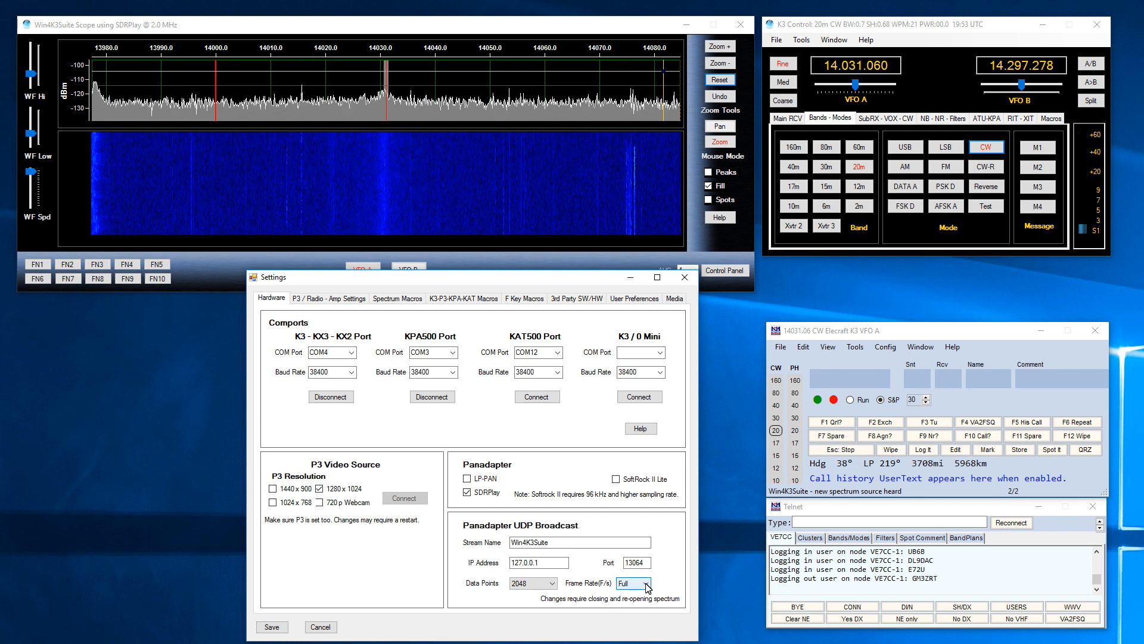
pyautogui.click(646, 583)
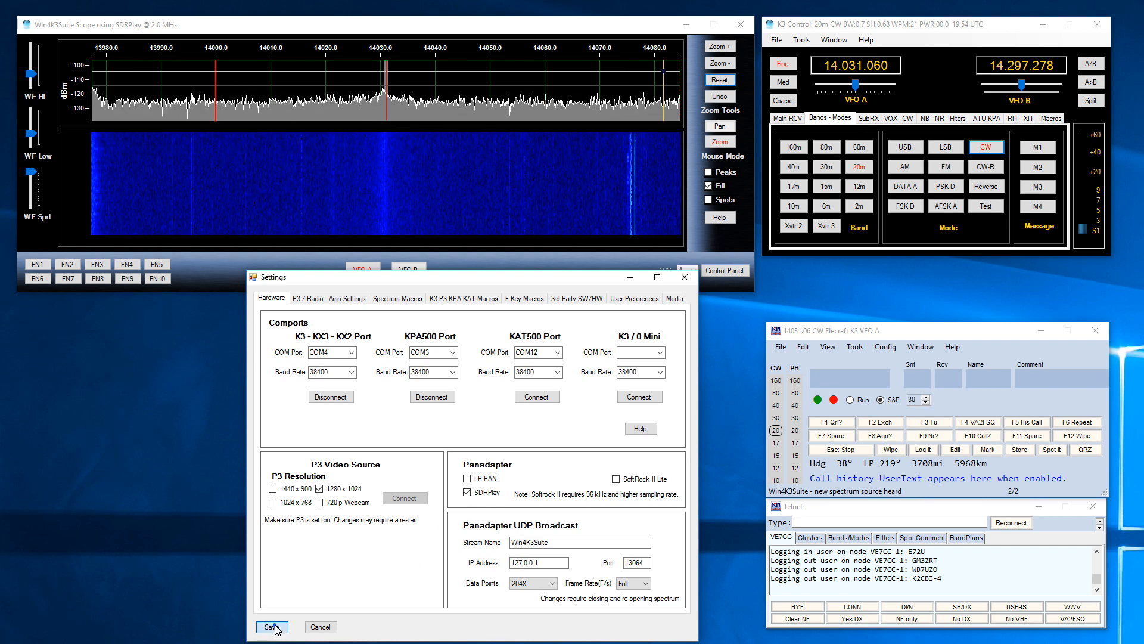
pyautogui.click(271, 627)
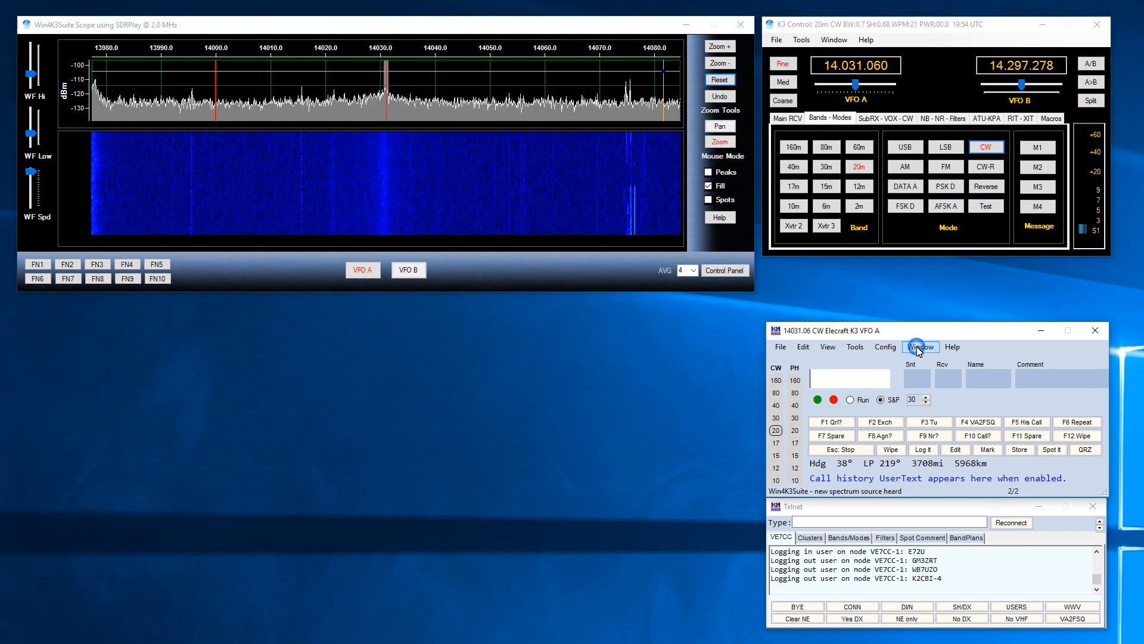
# Step: Add a new empty Spectrum Monitor window and bring up its right-click options
pyautogui.click(920, 346)
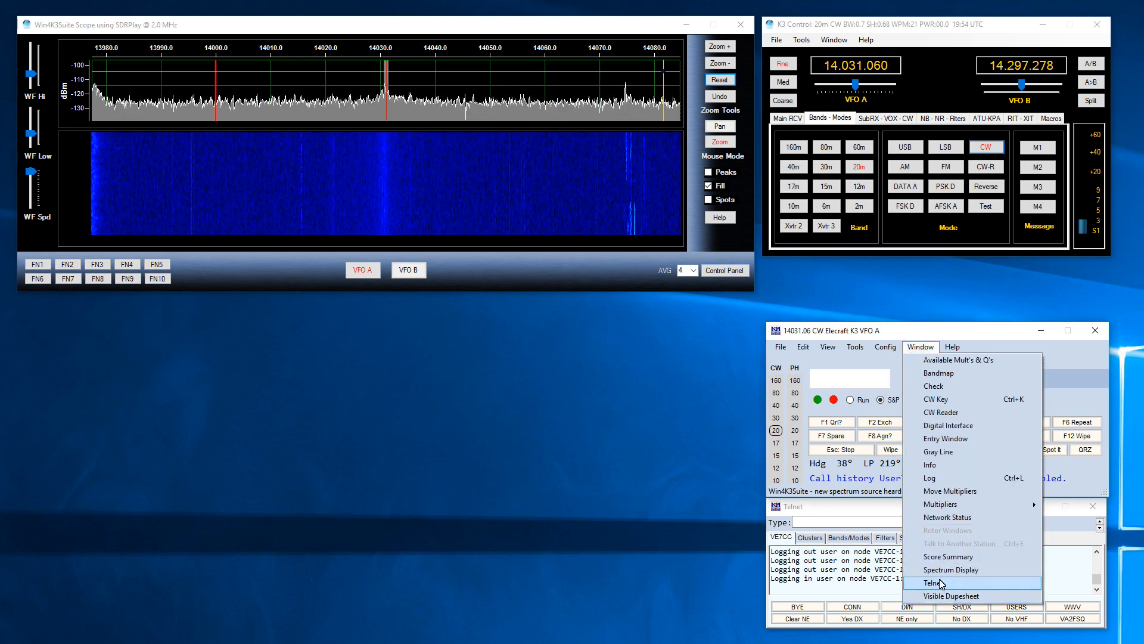
pyautogui.click(950, 570)
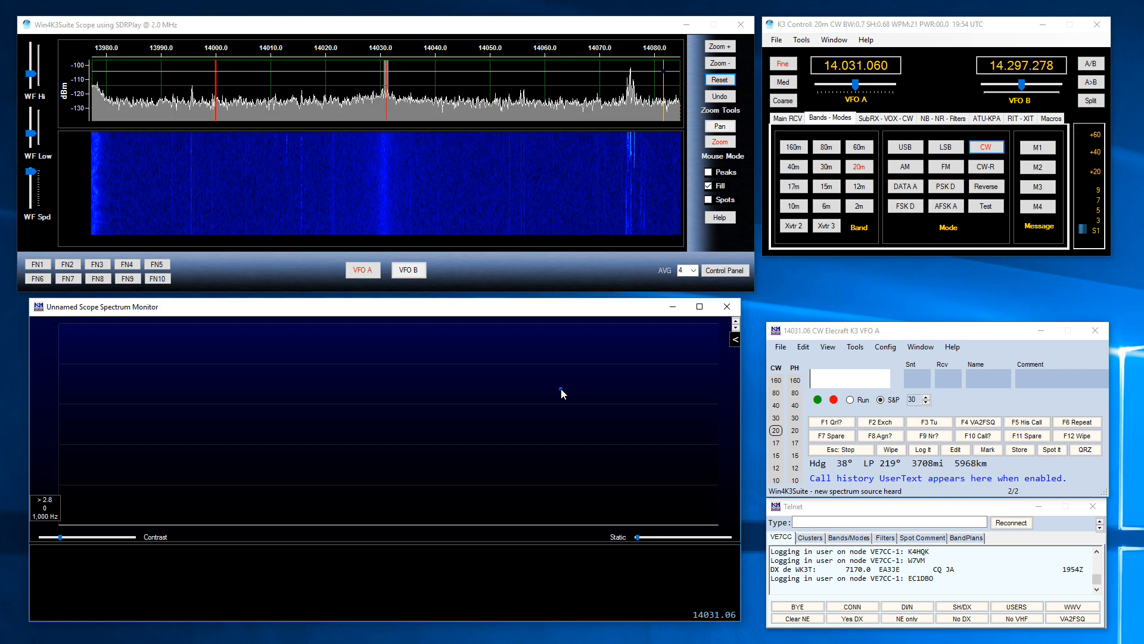
pyautogui.rightClick(561, 391)
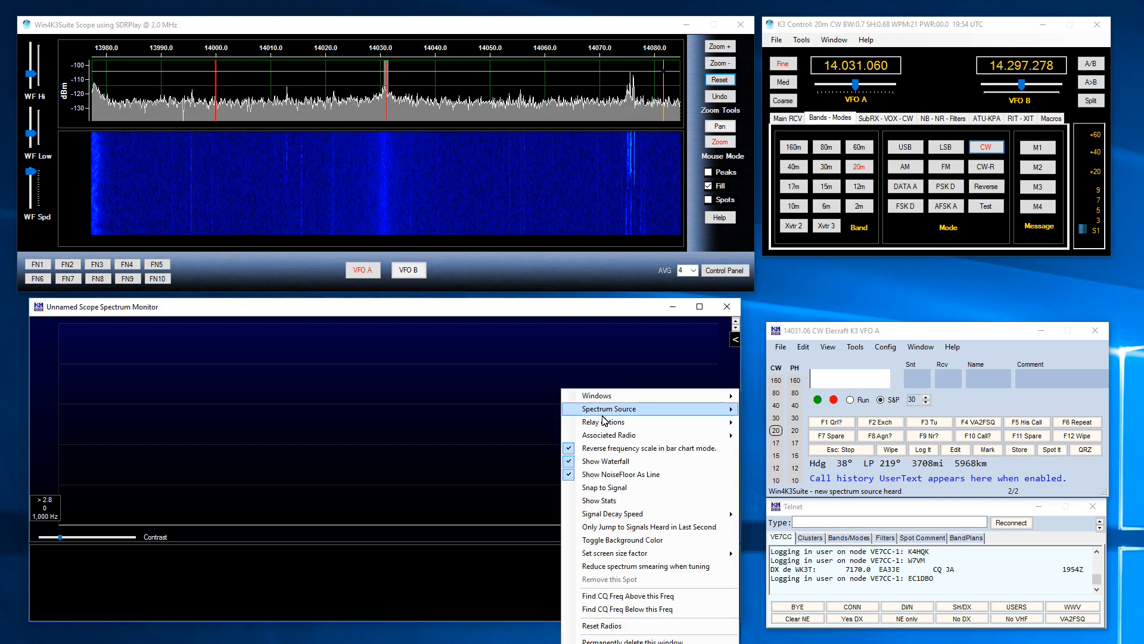
pyautogui.moveTo(603, 422)
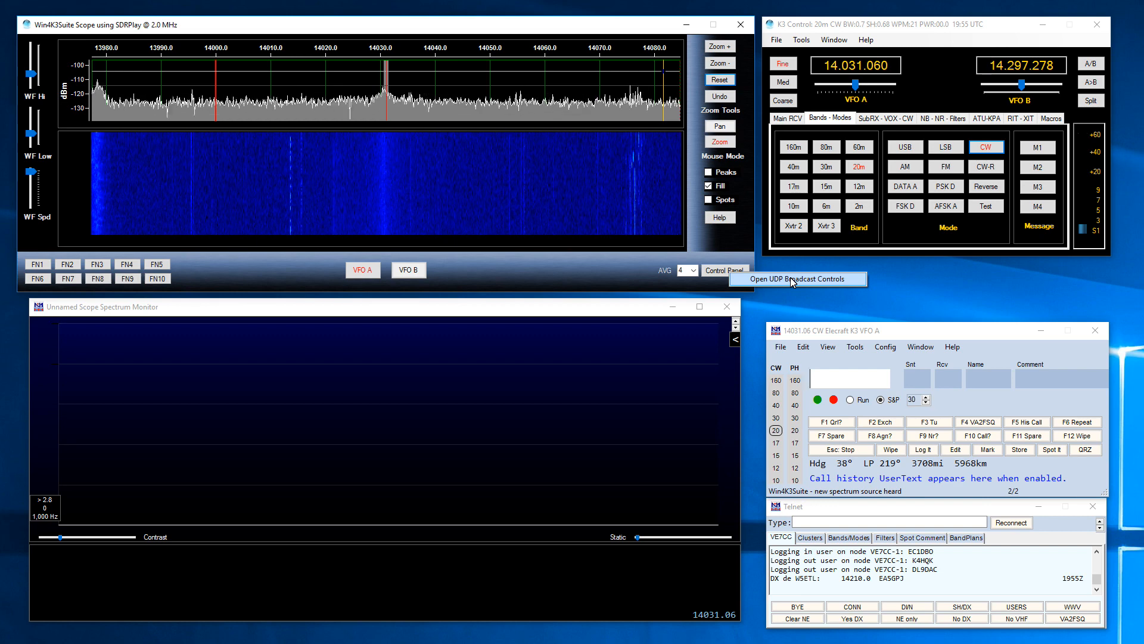
# Step: Enable UDP spectrum broadcasting from the Win4K3Suite broadcast controls panel
pyautogui.click(795, 278)
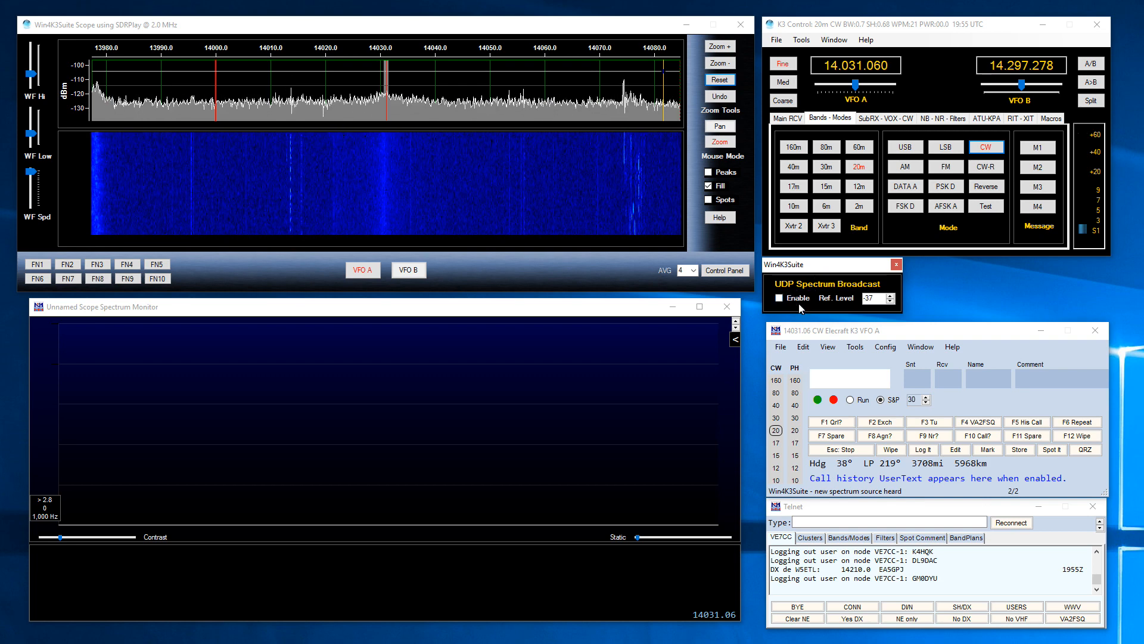
pyautogui.click(779, 297)
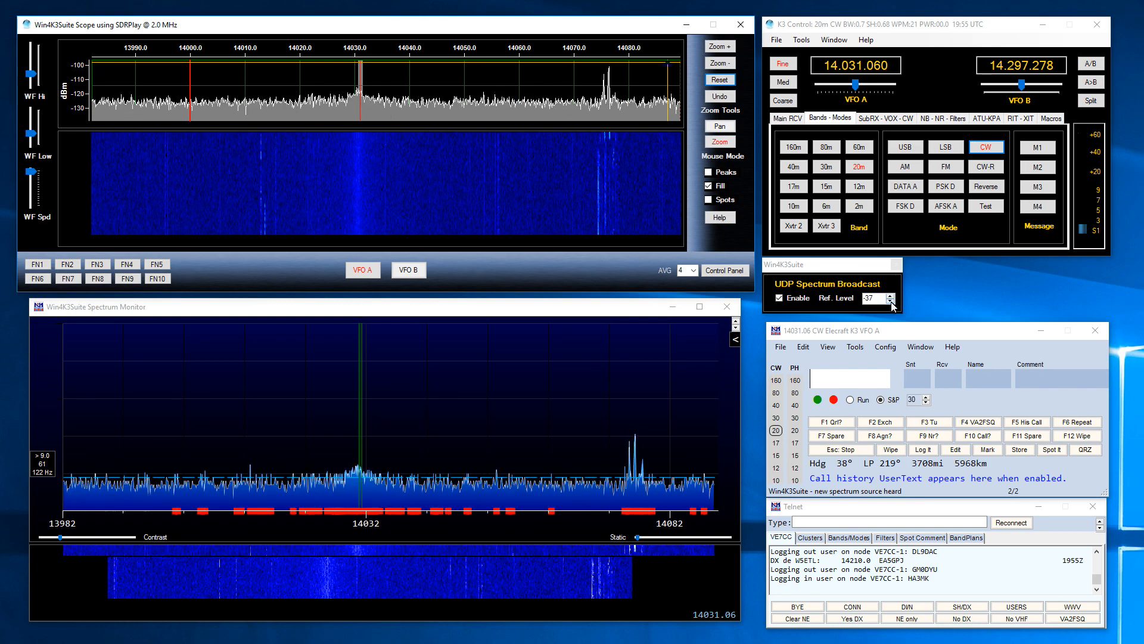
# Step: Tune the broadcast reference level to 41 and close the UDP Spectrum Broadcast panel
pyautogui.click(889, 295)
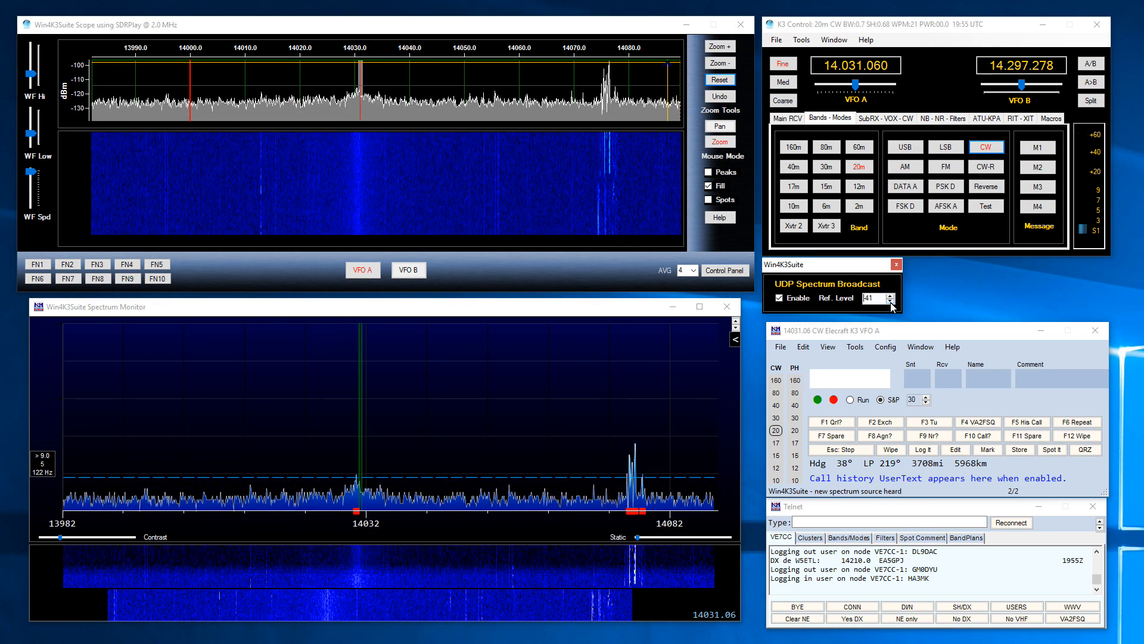
pyautogui.click(889, 296)
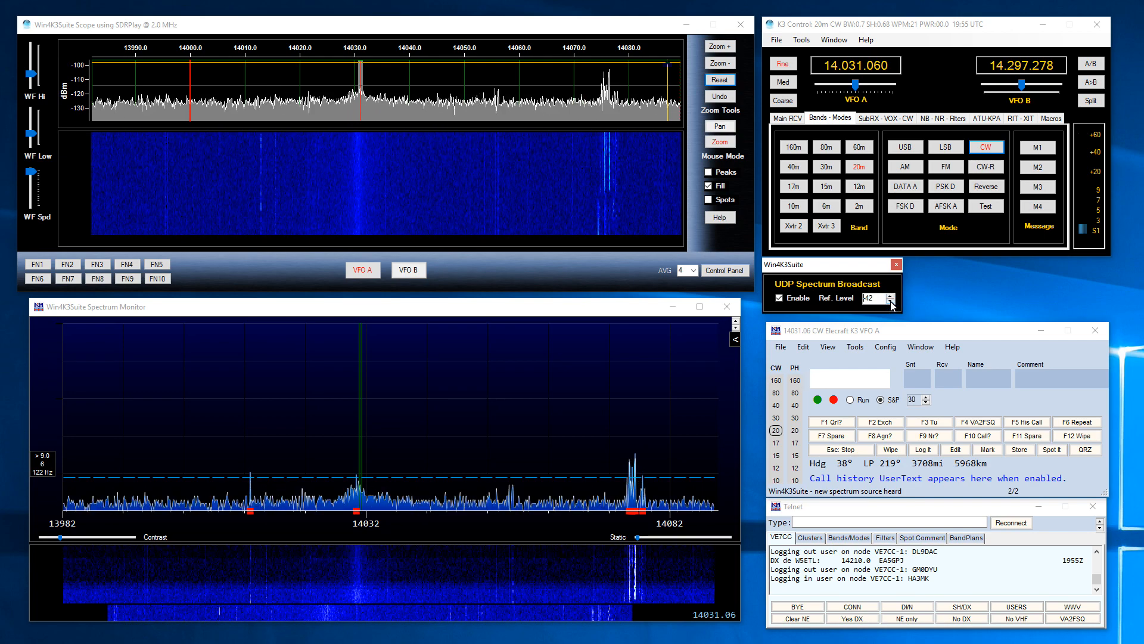
pyautogui.click(889, 301)
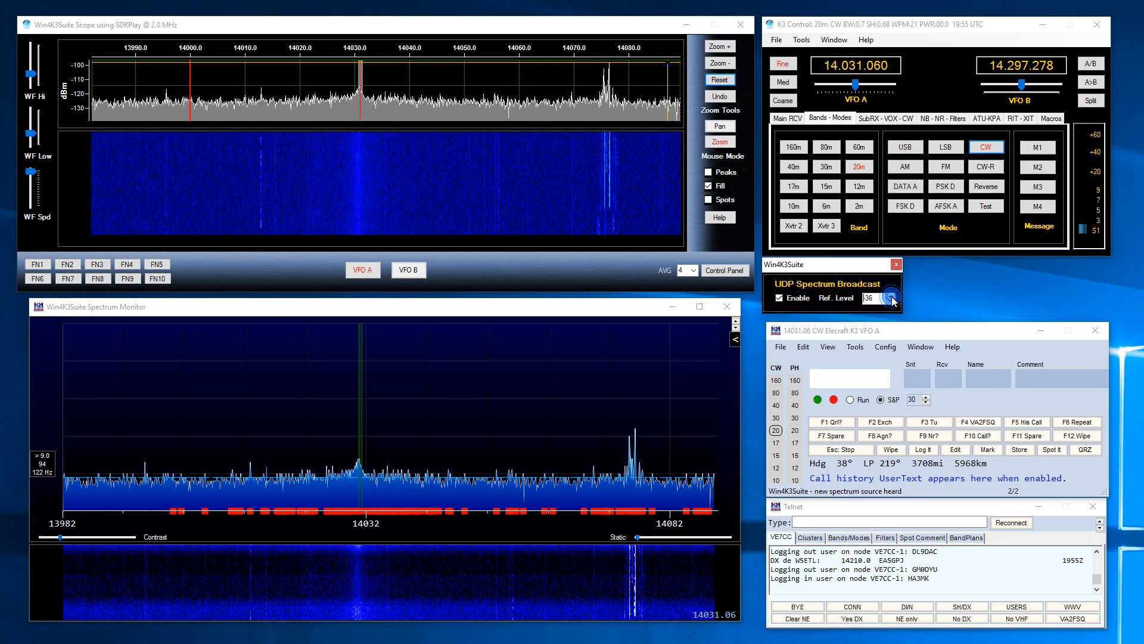
pyautogui.click(883, 302)
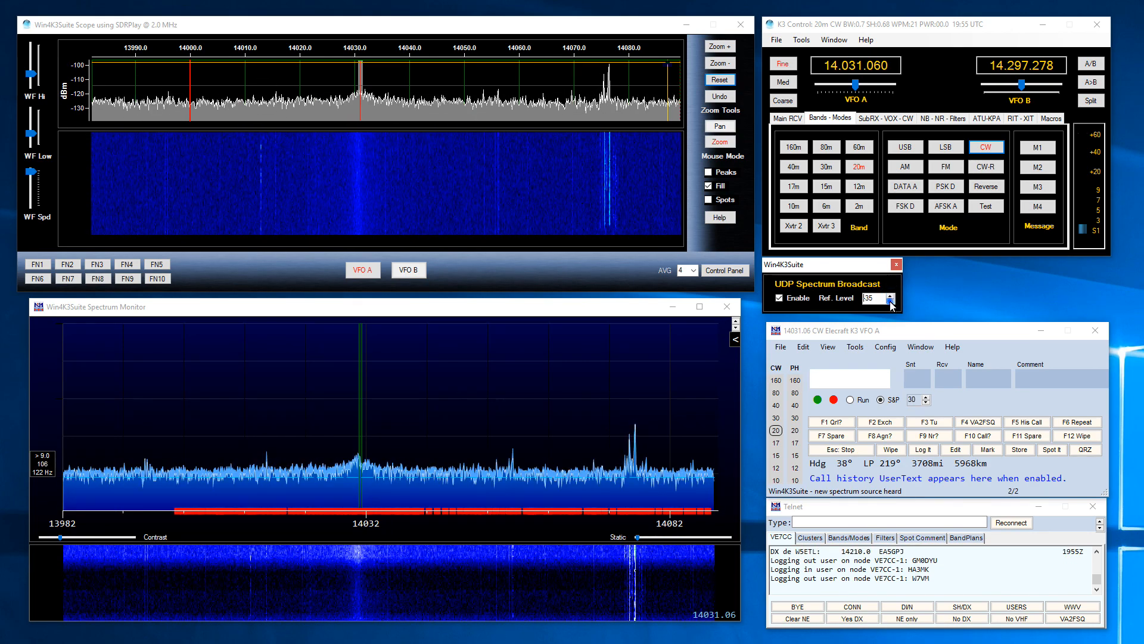
pyautogui.click(886, 295)
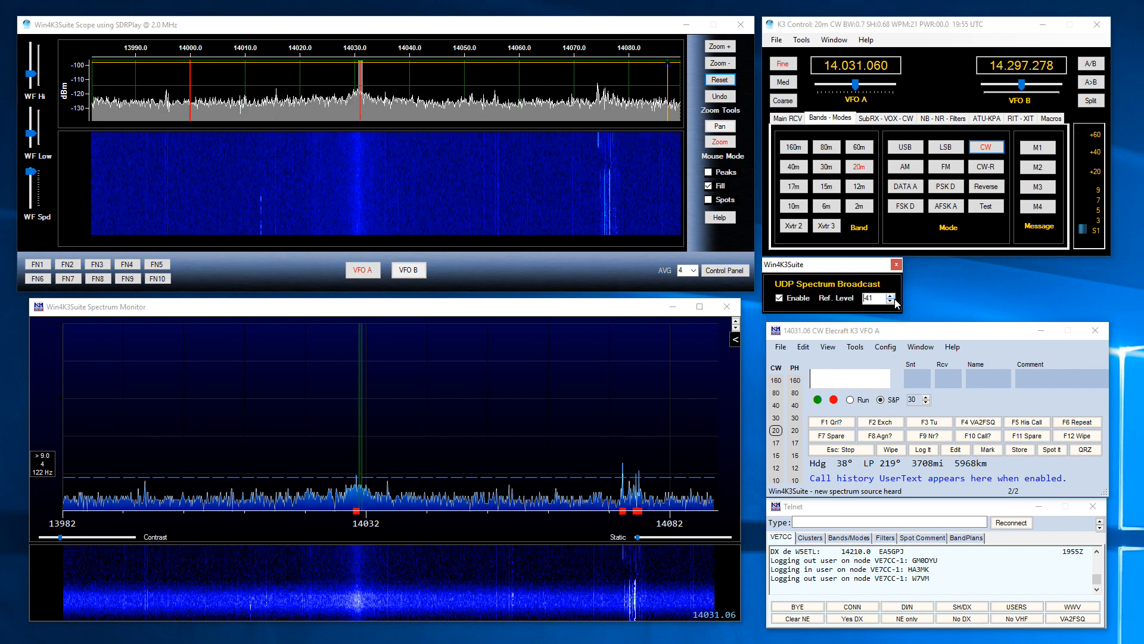
pyautogui.click(896, 265)
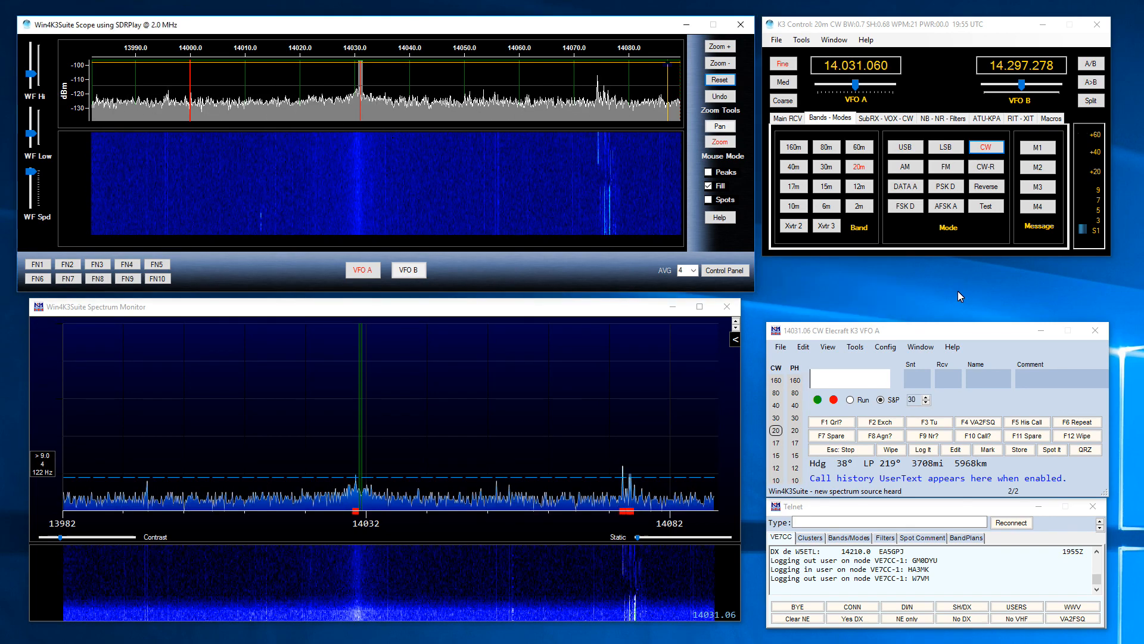